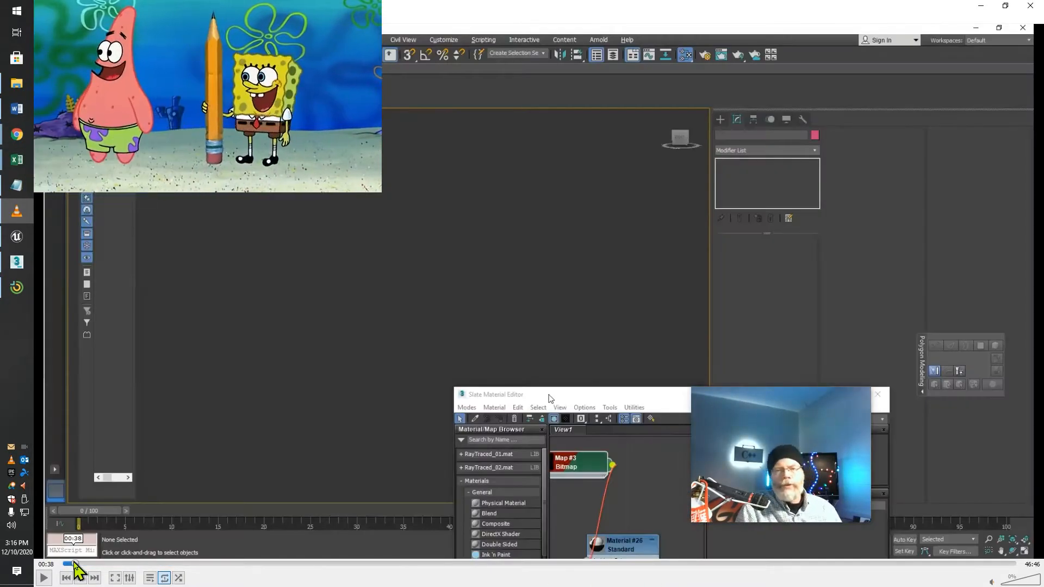
# Step: Assign Material IDs to DBHeadandBody polygons and colour them blue and red via Slate Material Editor
pyautogui.click(44, 578)
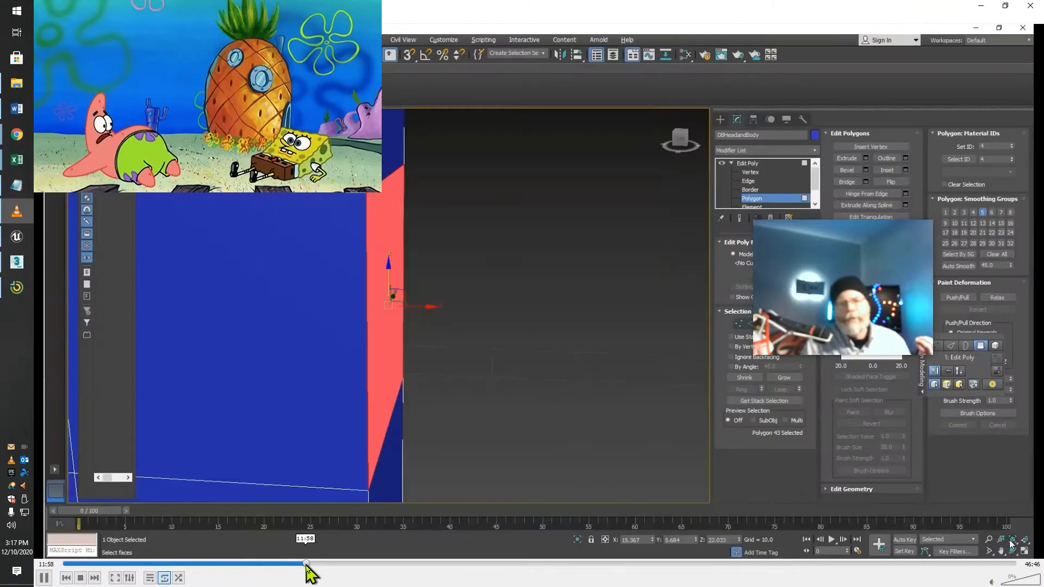
pyautogui.click(845, 158)
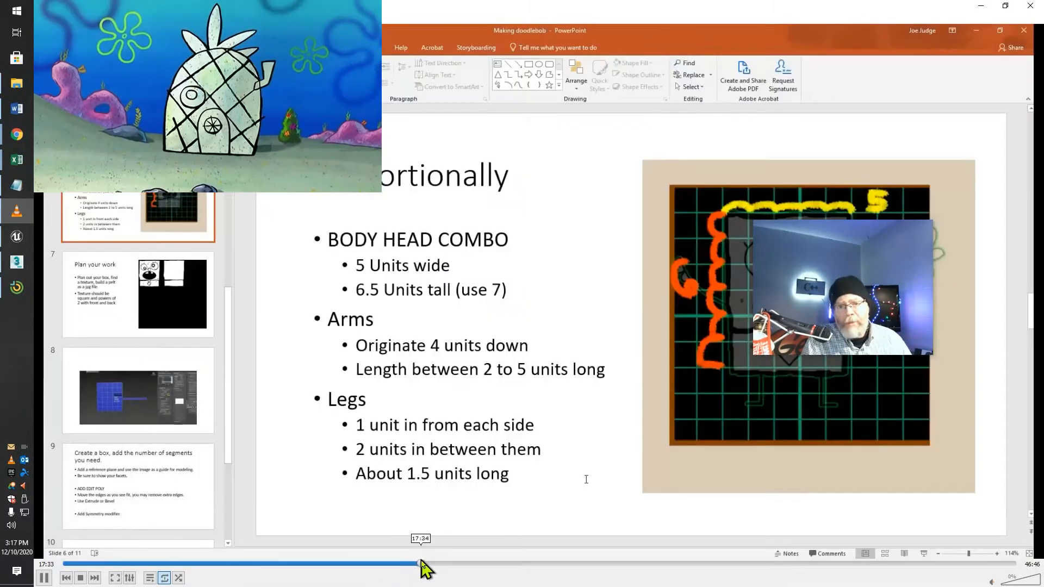
# Step: Show slide 6 with the 5-by-7-unit body plus arm and leg proportions
pyautogui.moveTo(420, 565); pyautogui.dragTo(455, 565)
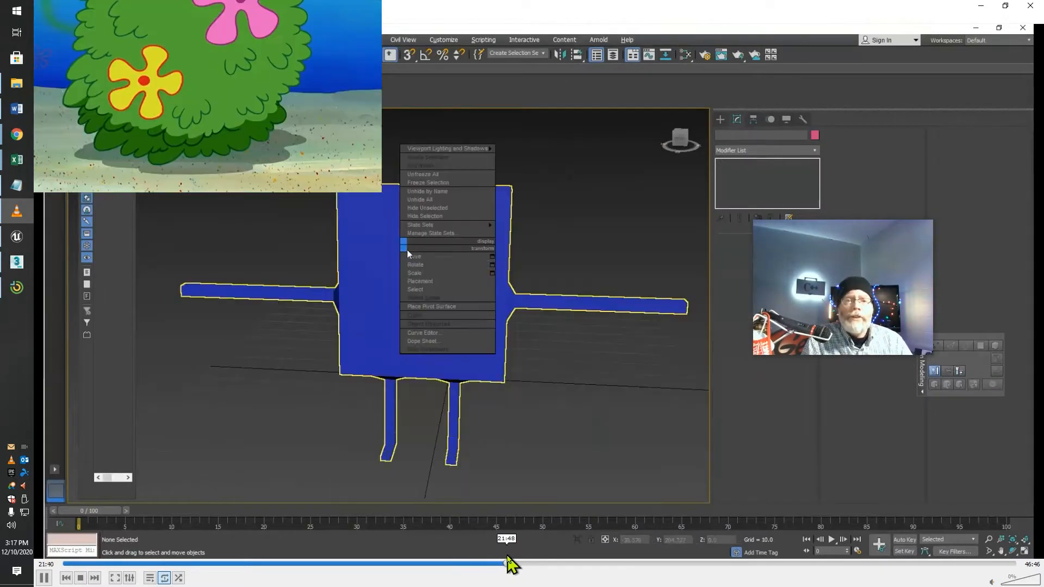
# Step: Apply a Bitmap Standard material with Unwrap UVW and start File > Export as FBX
pyautogui.moveTo(508, 564); pyautogui.dragTo(544, 564)
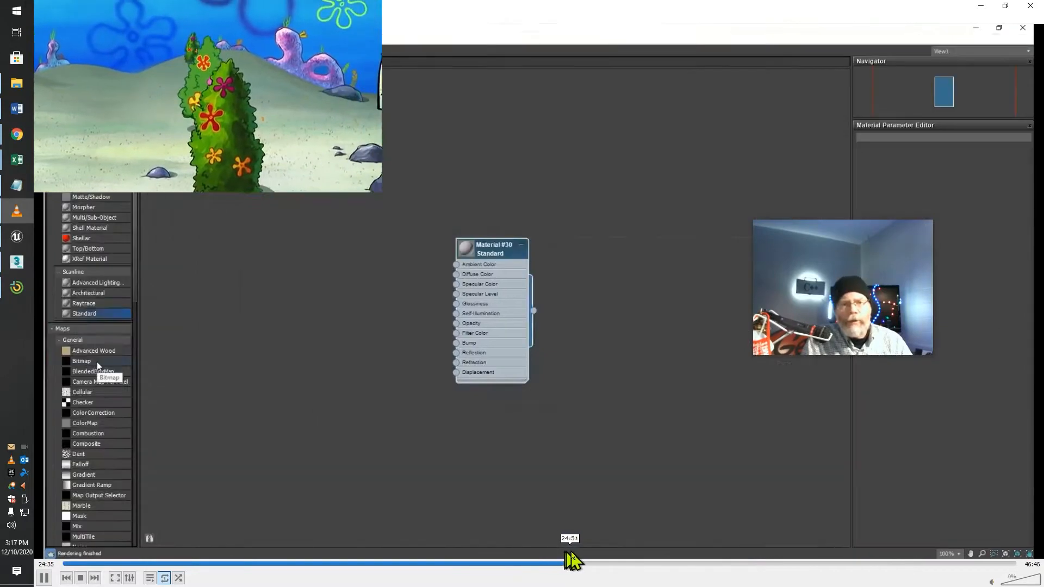
pyautogui.moveTo(573, 561); pyautogui.dragTo(608, 561)
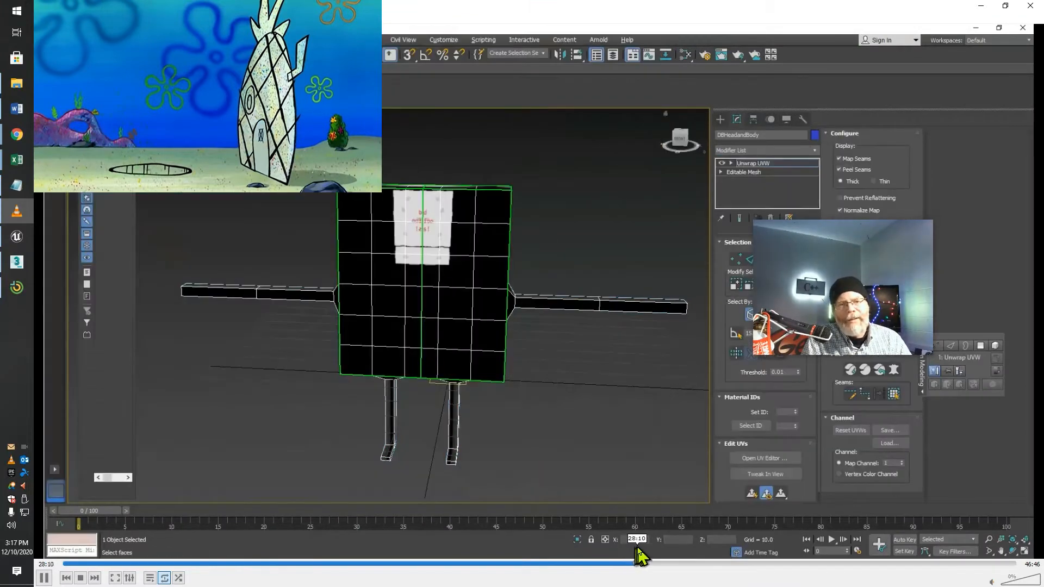
pyautogui.click(766, 458)
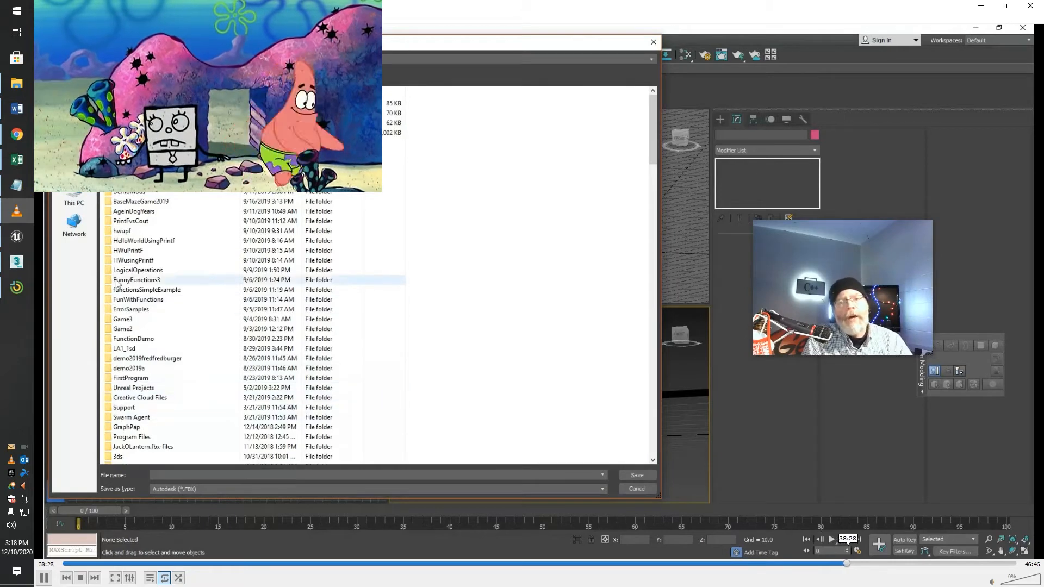
# Step: Export Binary FBX 2013 with Triangulate and Embed Media, then load Magic Locomotion Pack in Mixamo
pyautogui.click(637, 475)
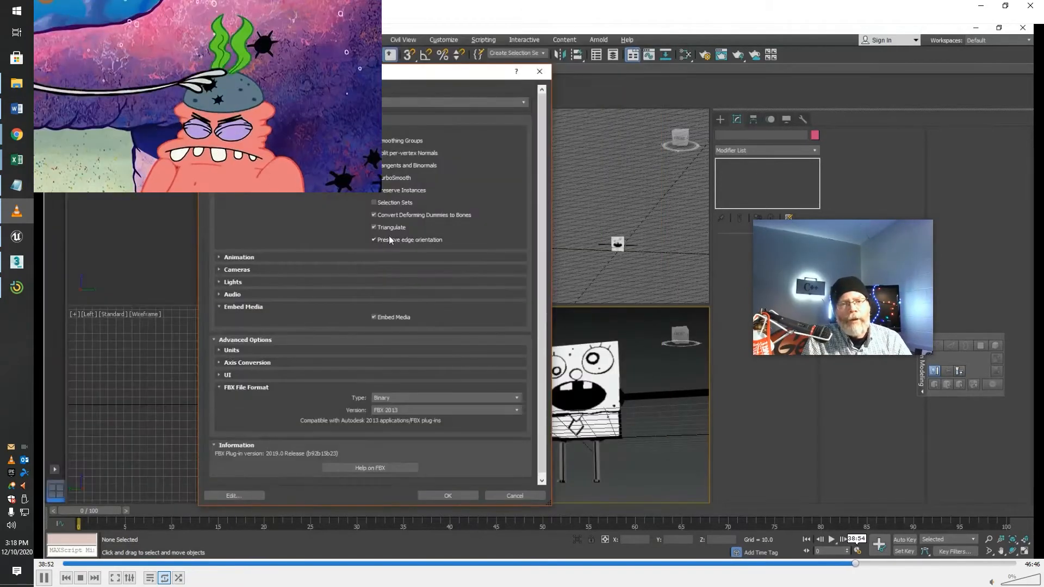
pyautogui.click(447, 495)
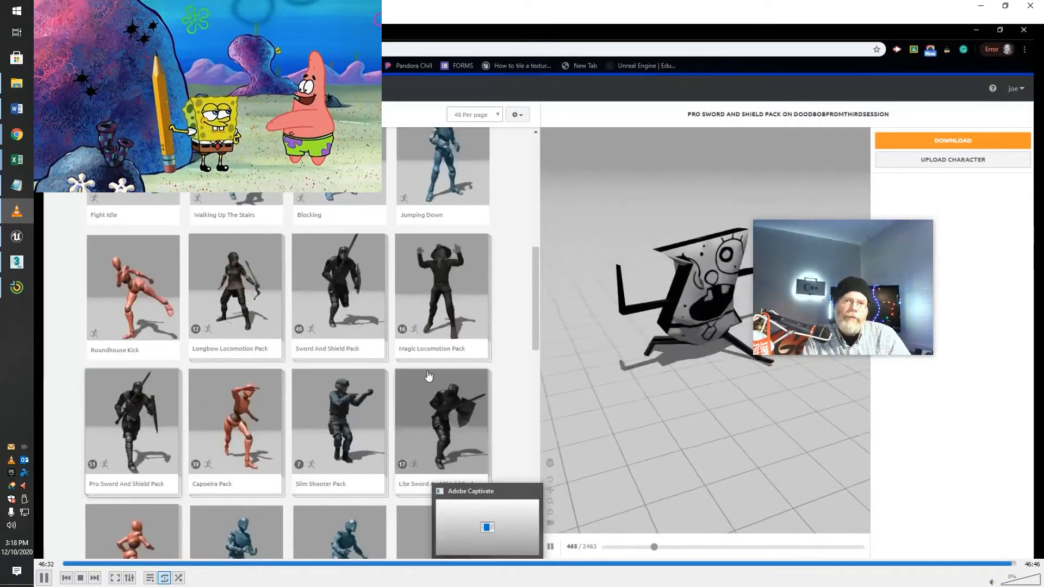
pyautogui.click(442, 292)
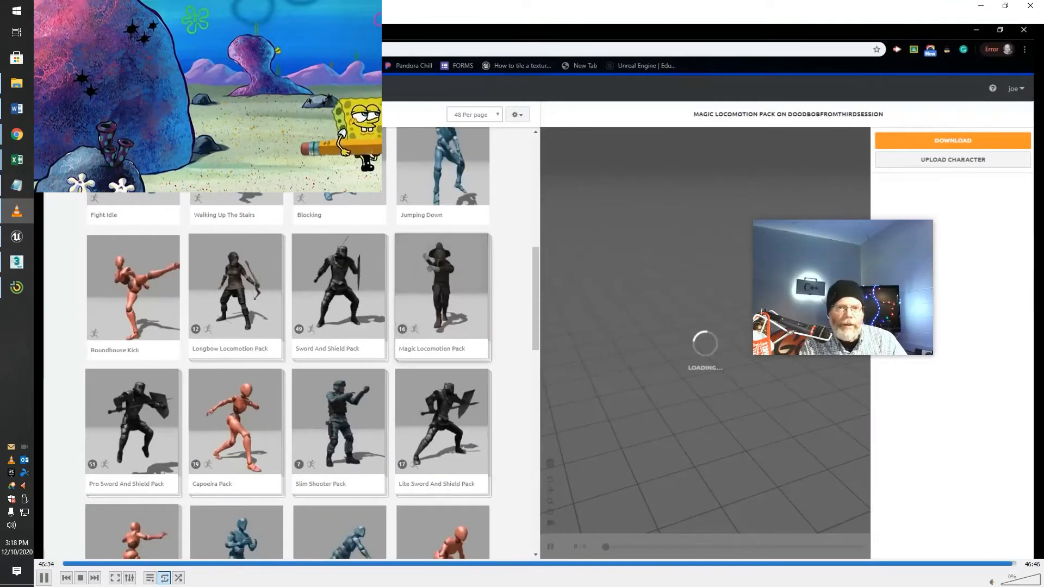